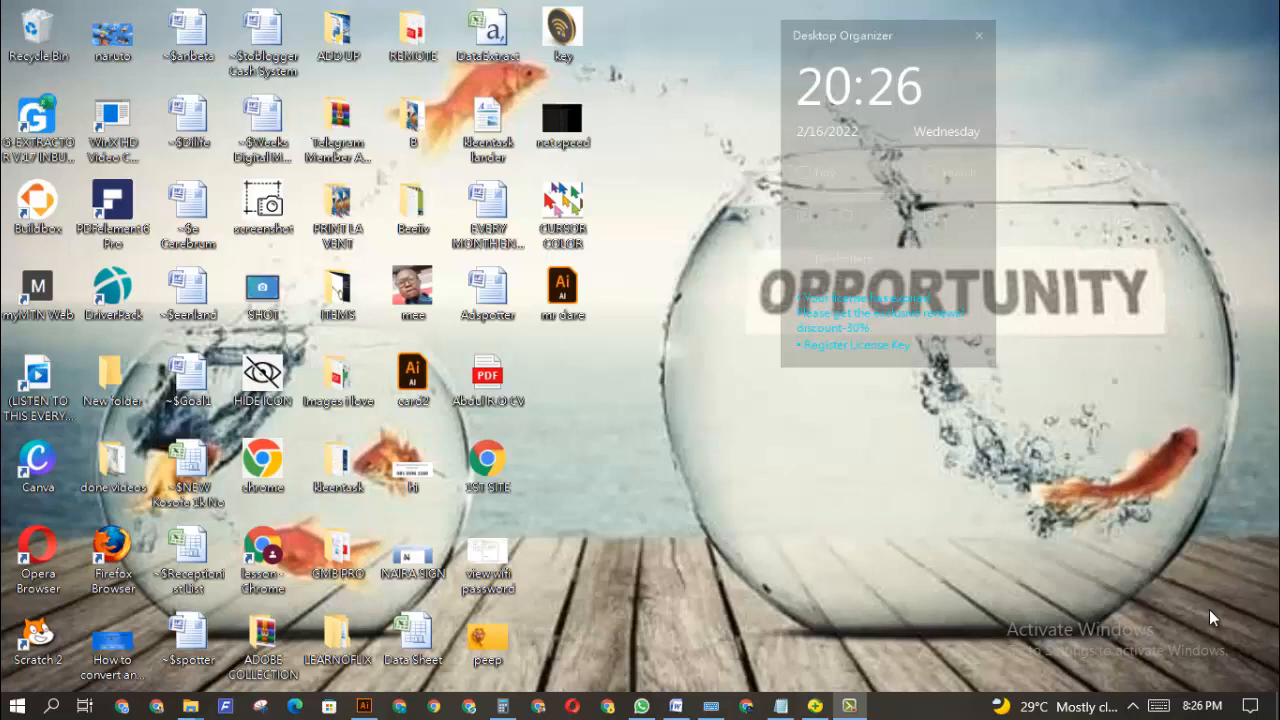
mouse_move(678, 450)
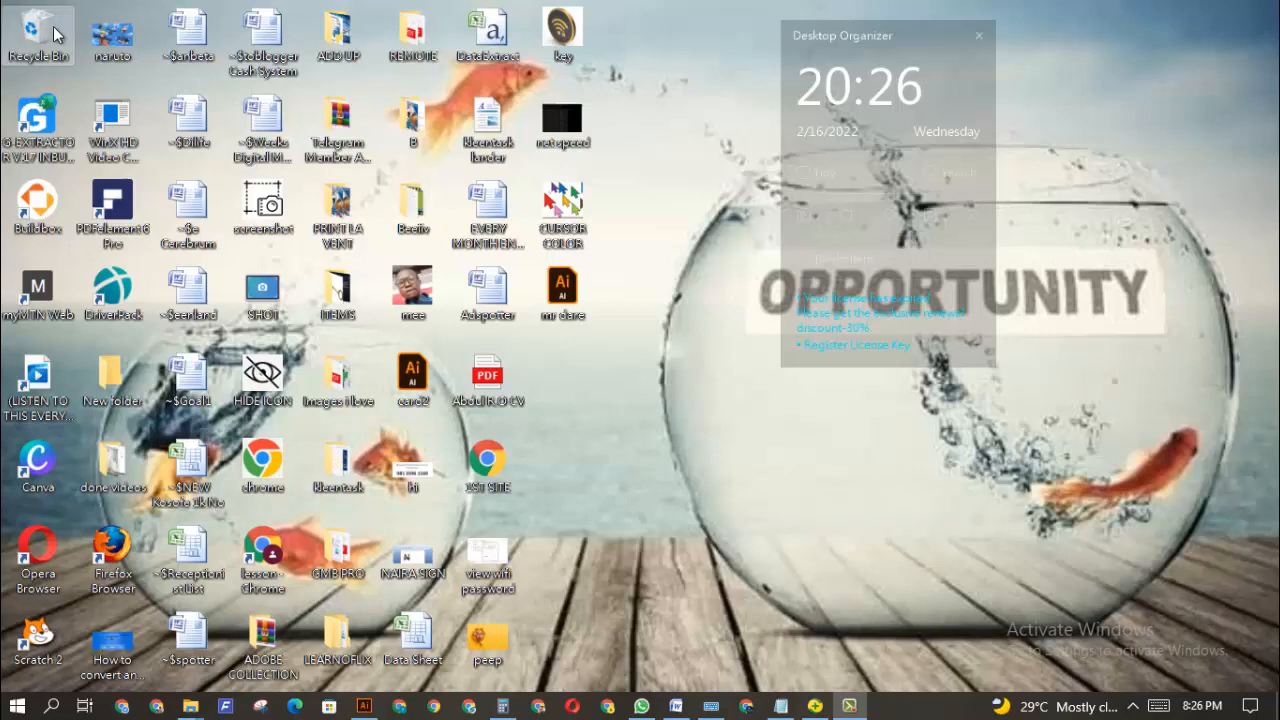
- Open the Recycle Bin full screen and bring up the context menu for a deleted PNG
double_click(38, 30)
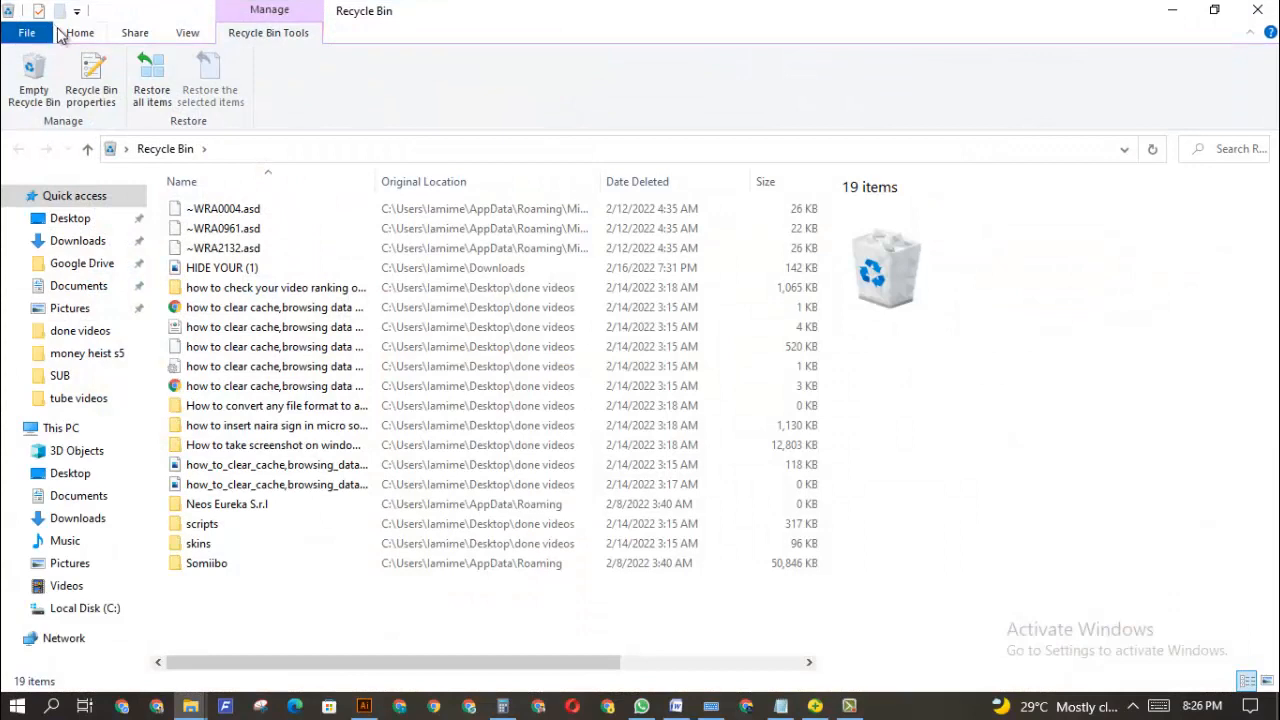
mouse_move(1165, 17)
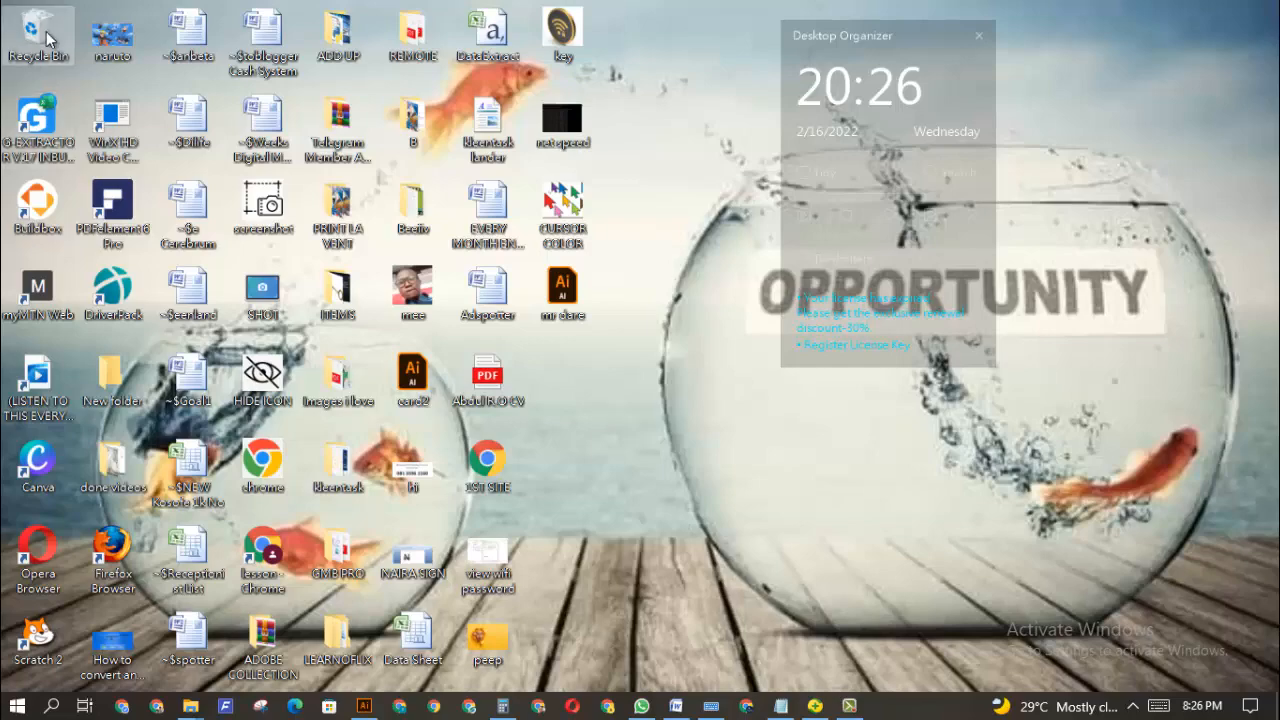
double_click(38, 30)
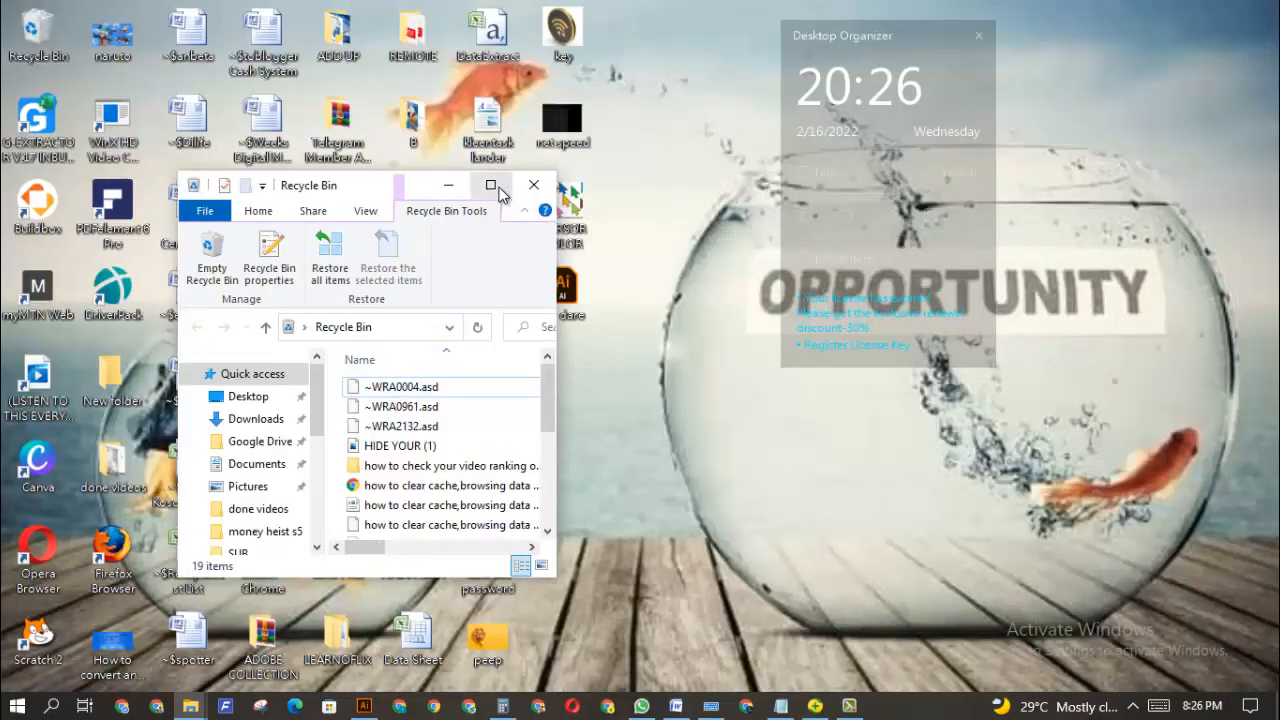
left_click(491, 185)
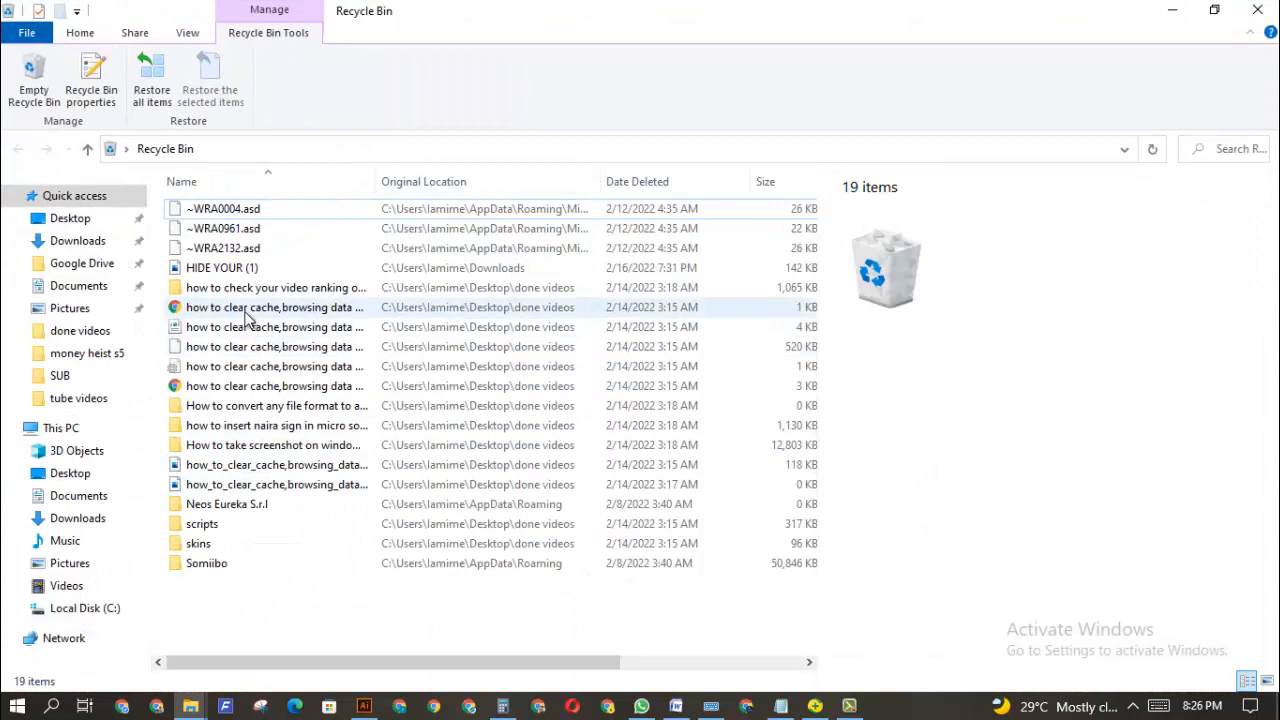
right_click(277, 484)
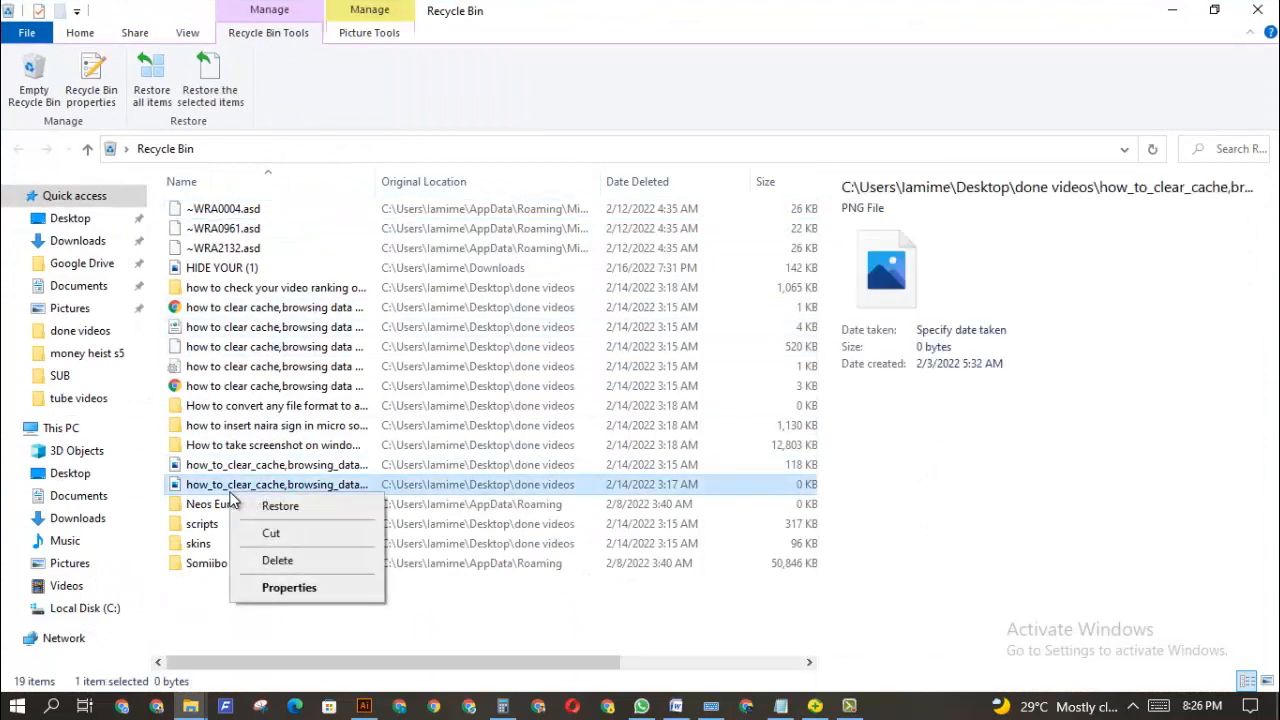
mouse_move(280, 505)
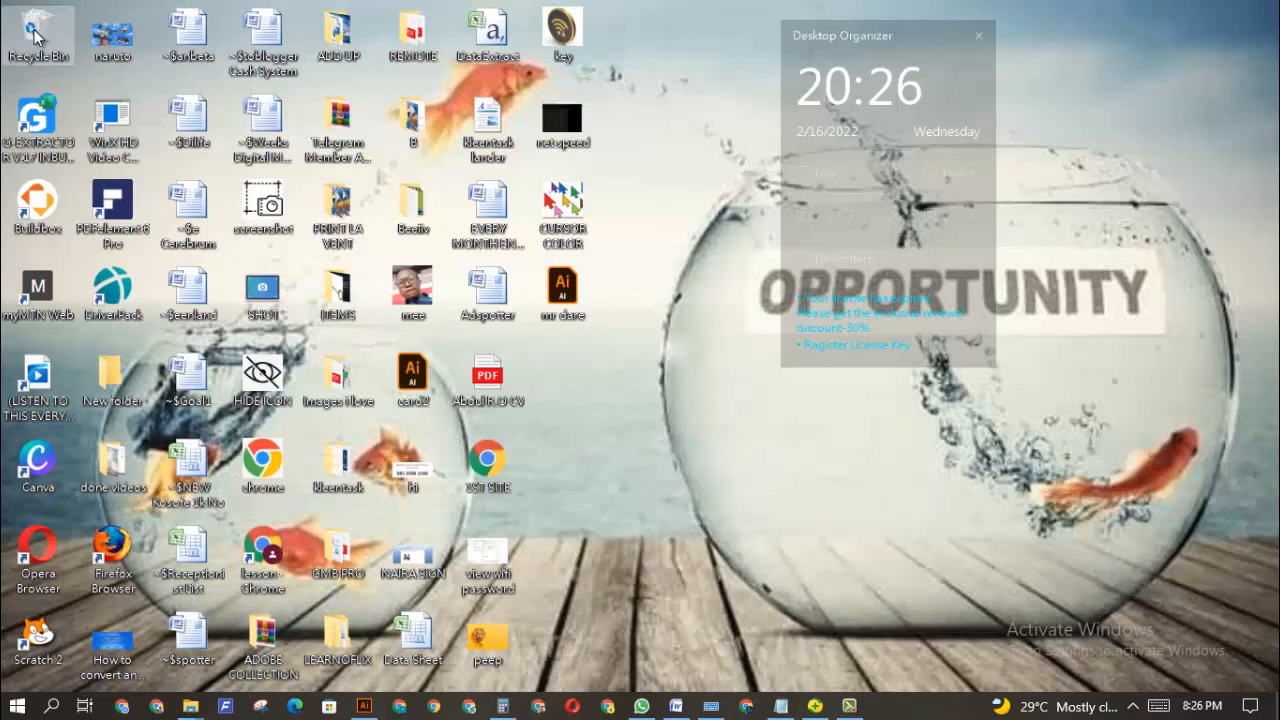
- Reopen the Recycle Bin, start emptying all 562 items, and minimize the window
double_click(37, 37)
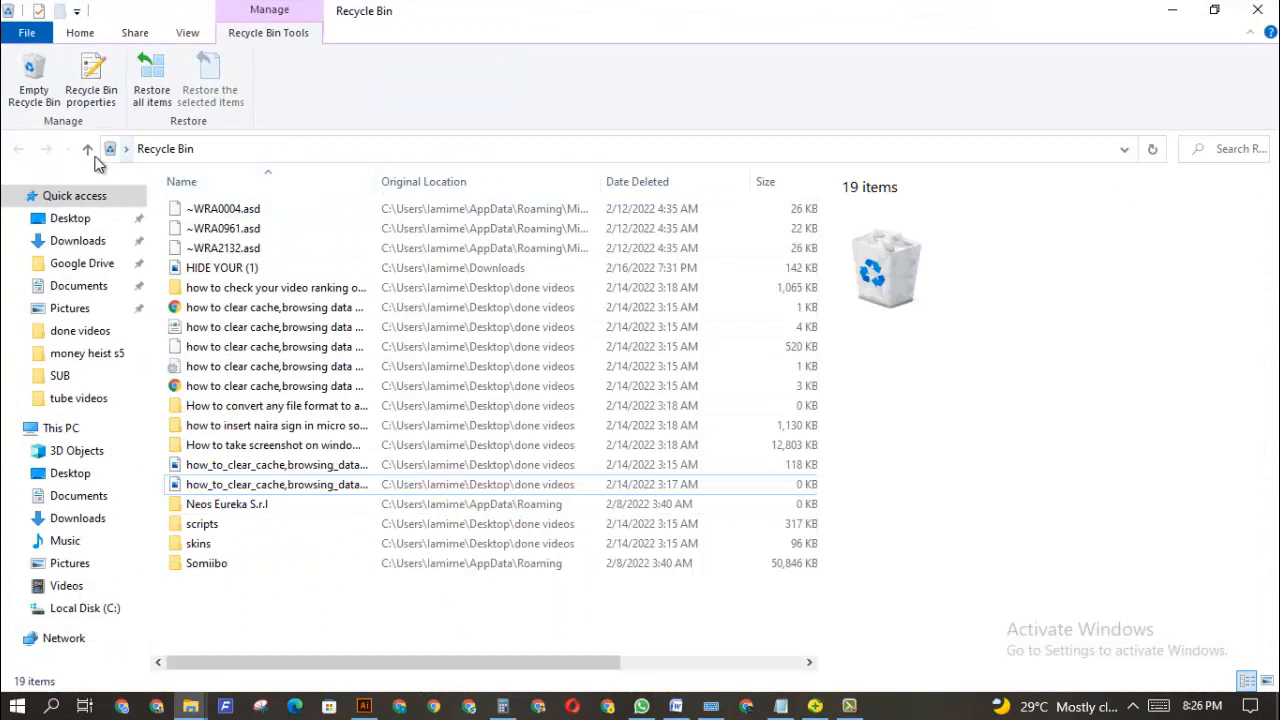
left_click(277, 405)
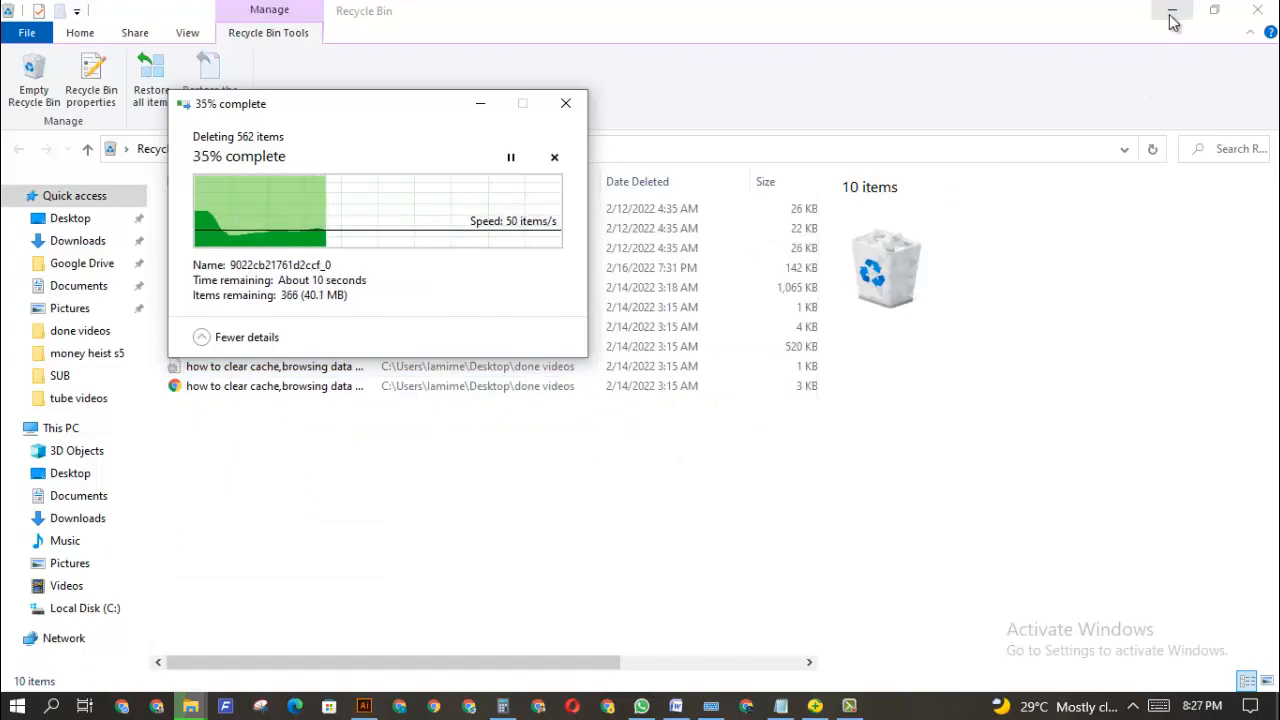
left_click(1172, 10)
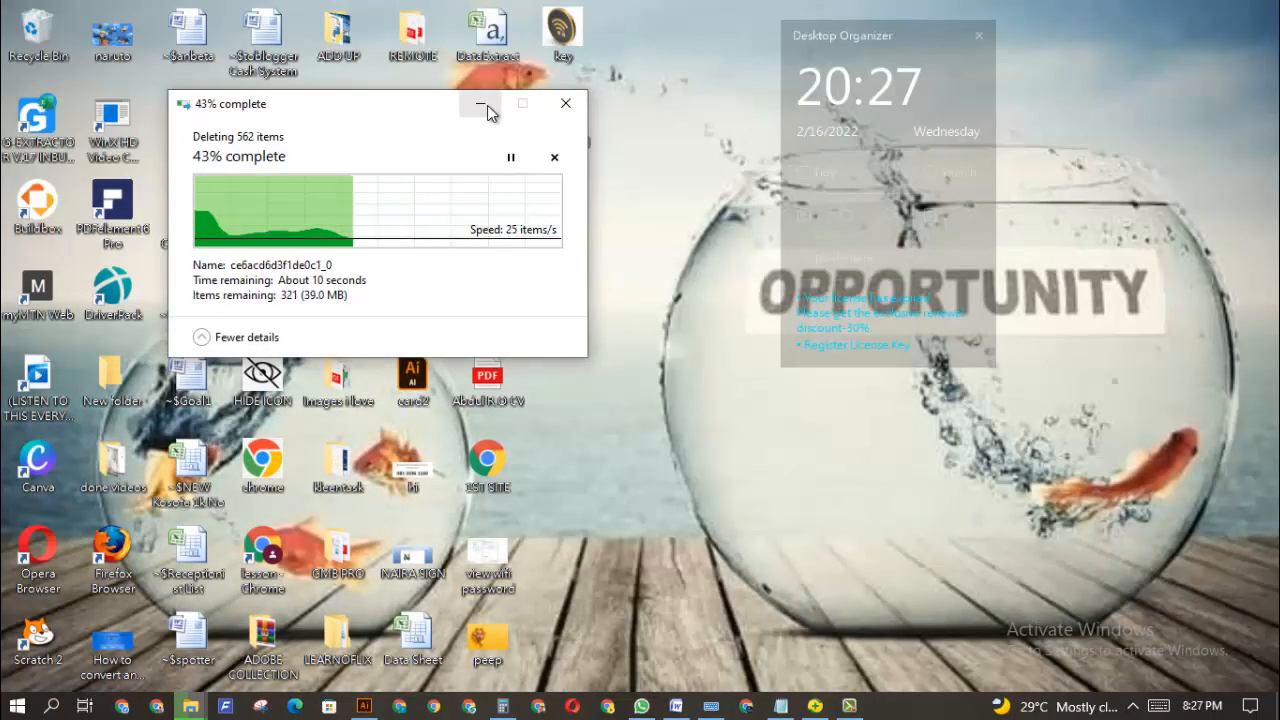
- Hide the progress dialog, then Shift+Delete the 'view wifi password' and 'hi' images, confirming each
left_click(480, 103)
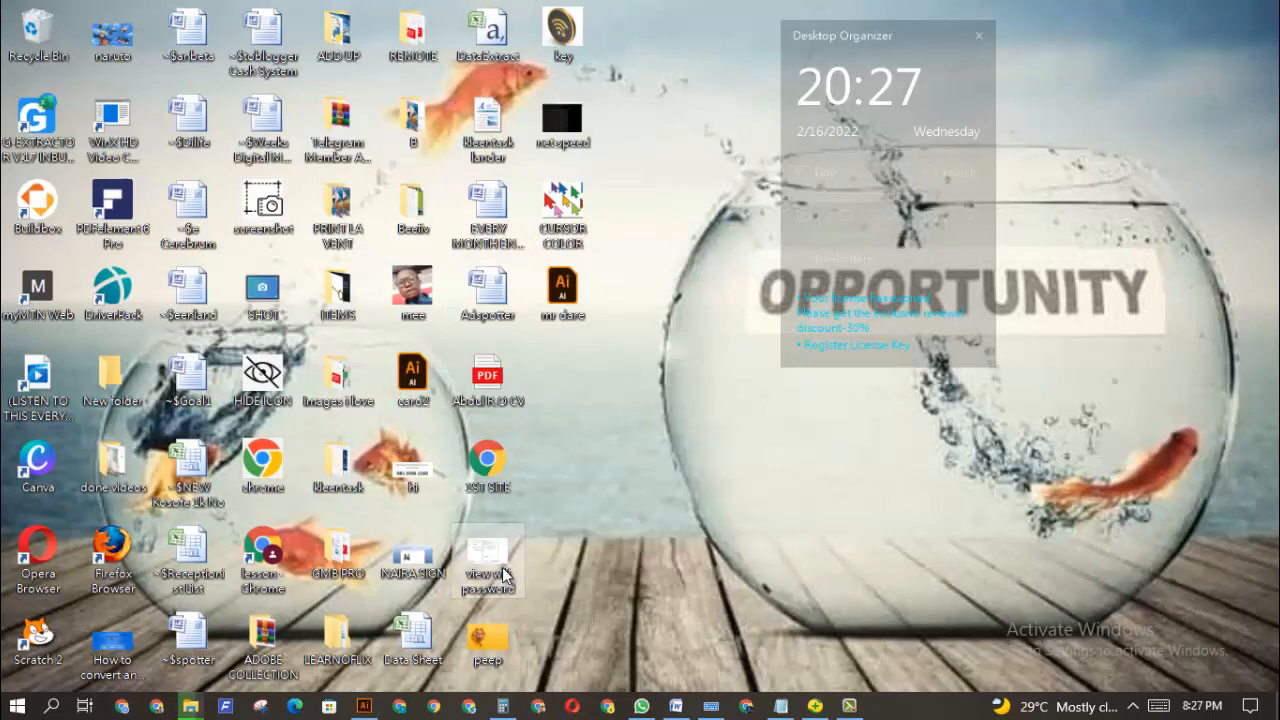
key("Delete")
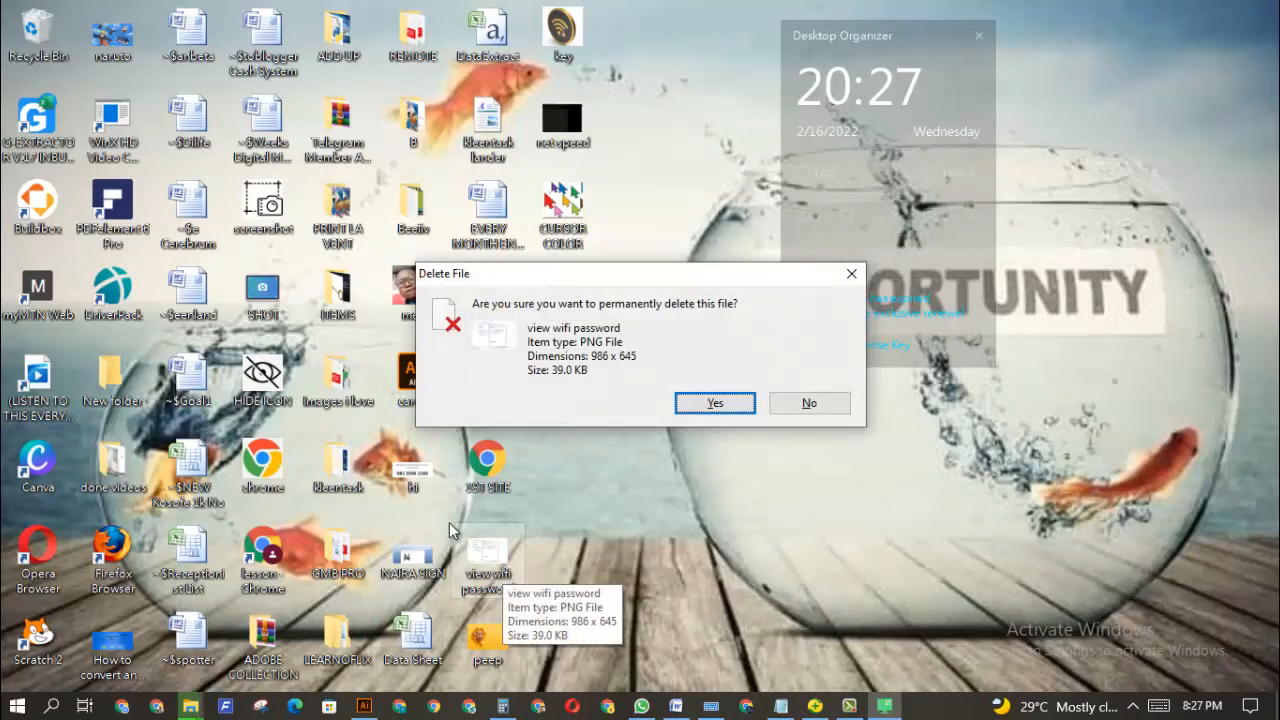
mouse_move(748, 335)
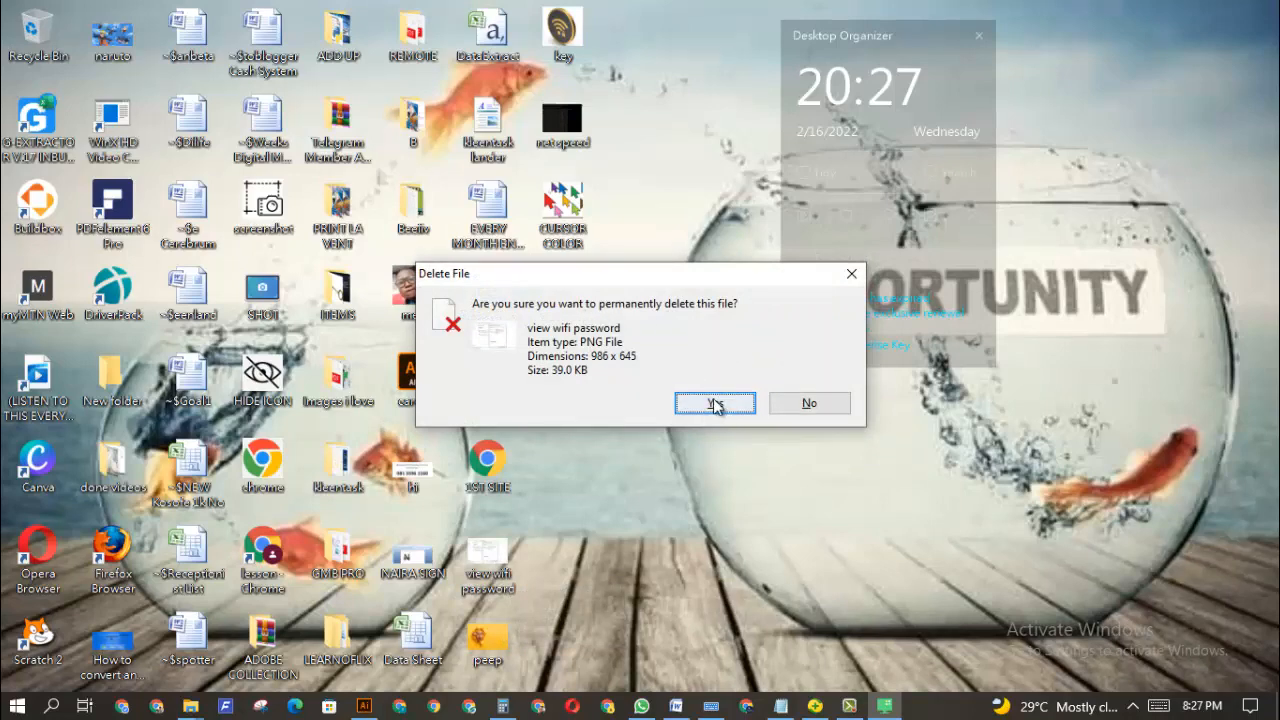
left_click(714, 402)
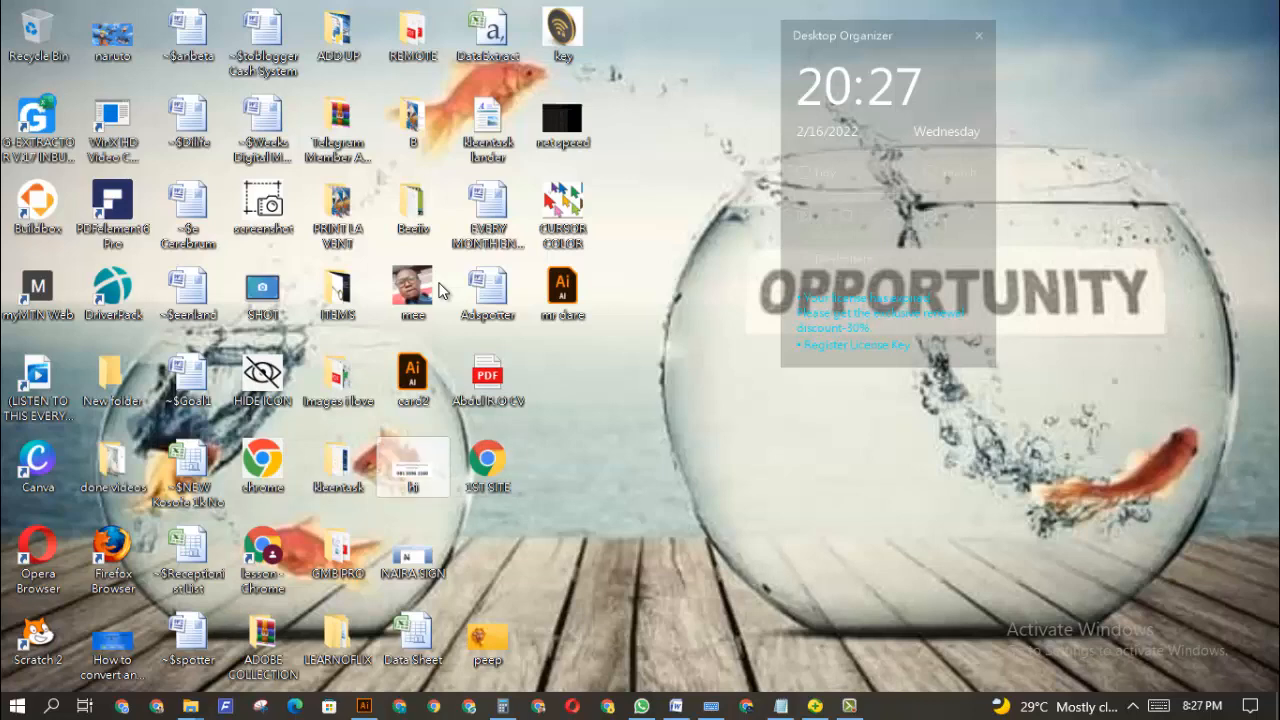
key("Delete")
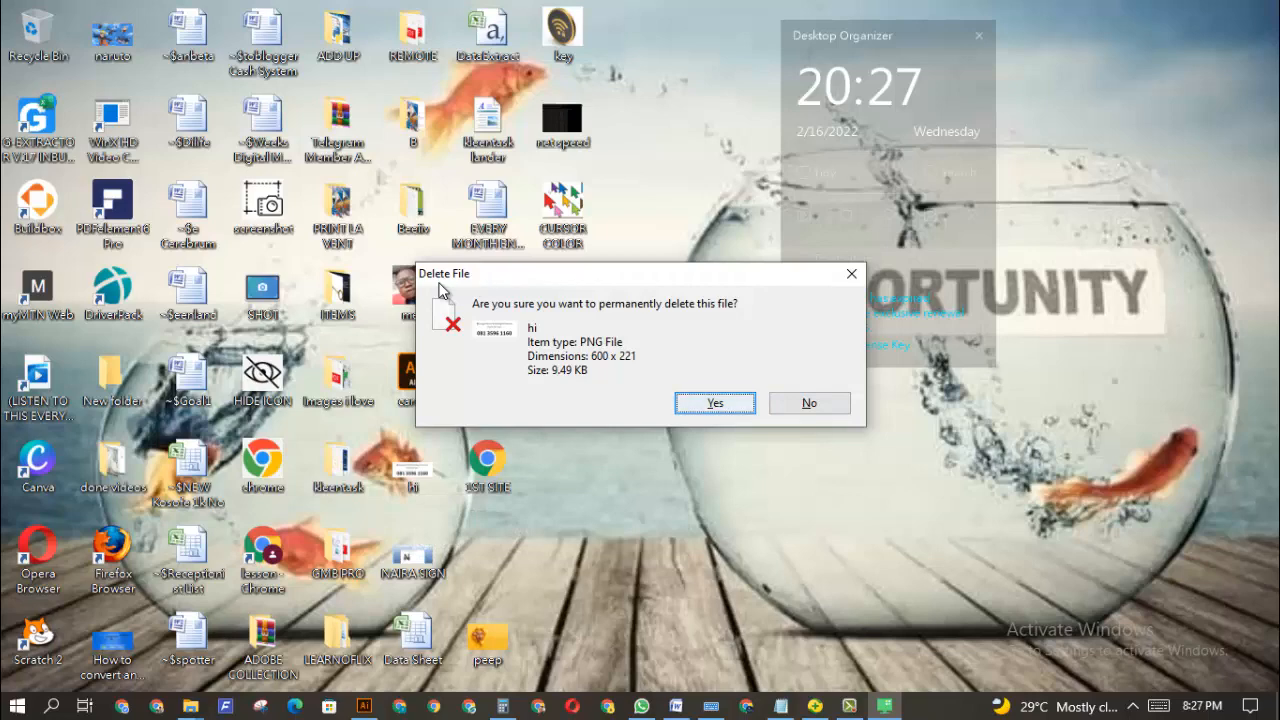
left_click(714, 402)
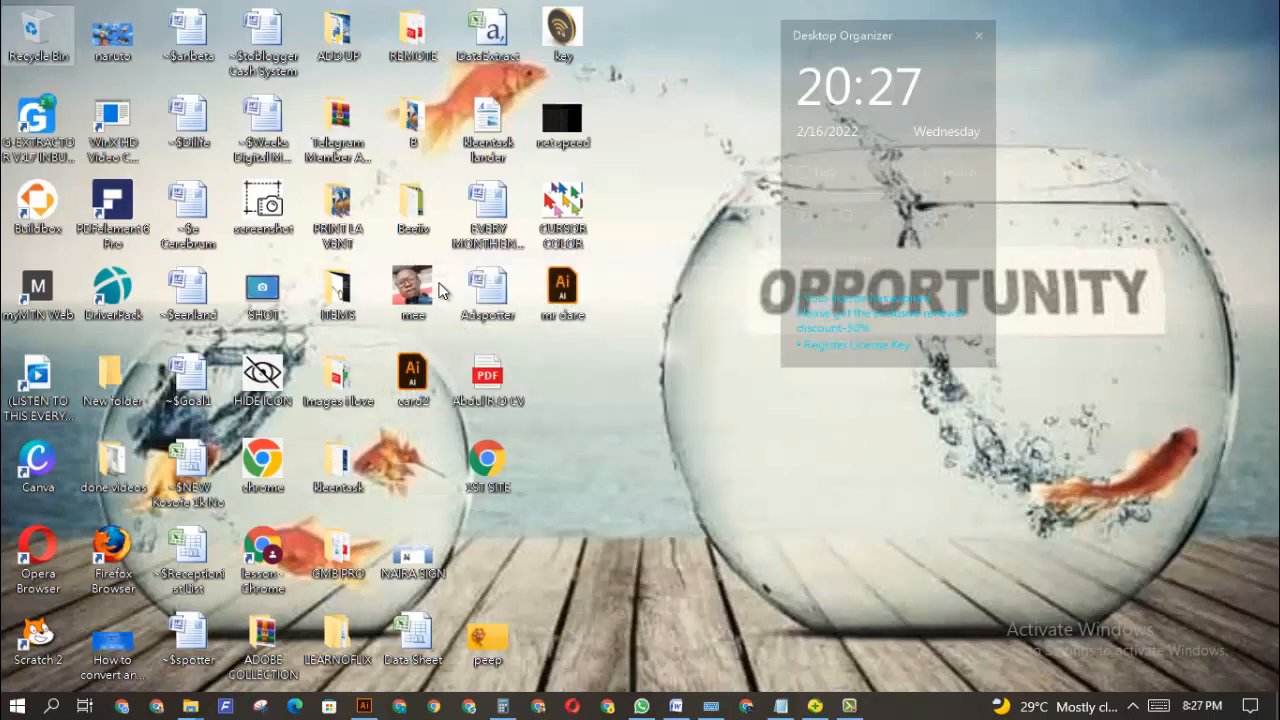
- Reopen the Recycle Bin and verify its status bar reads 0 items
double_click(38, 35)
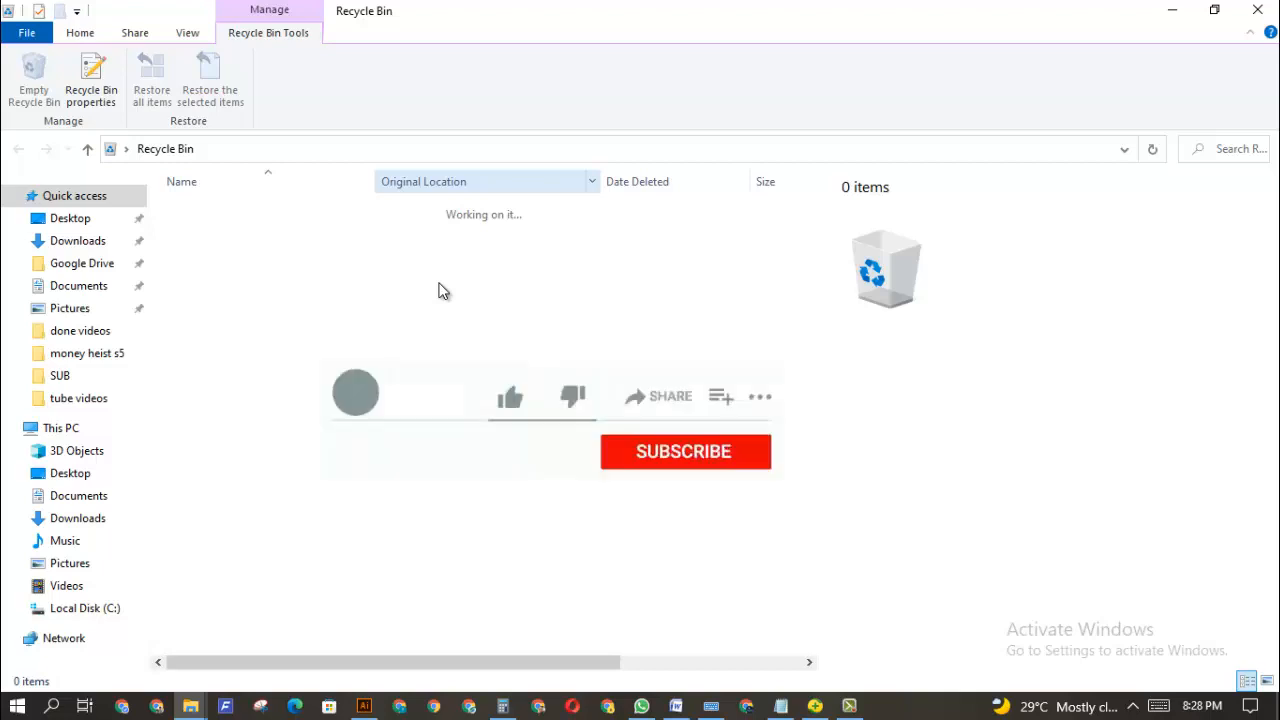
left_click(510, 396)
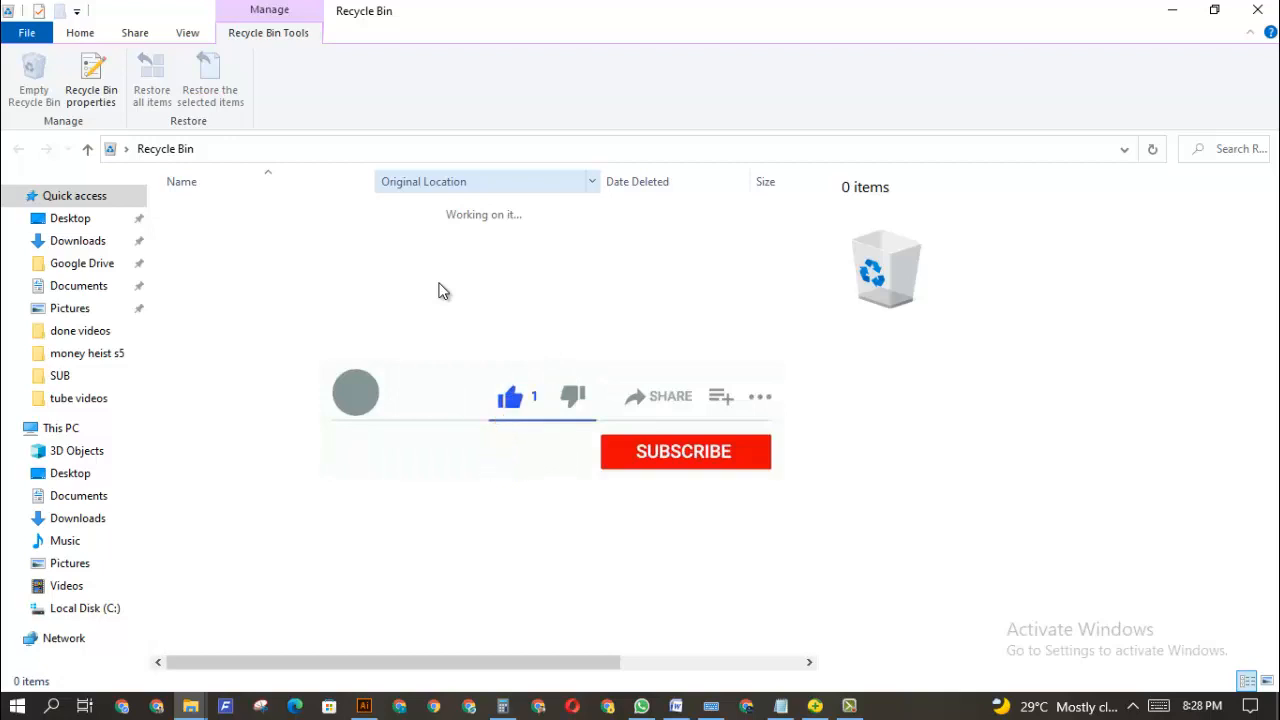